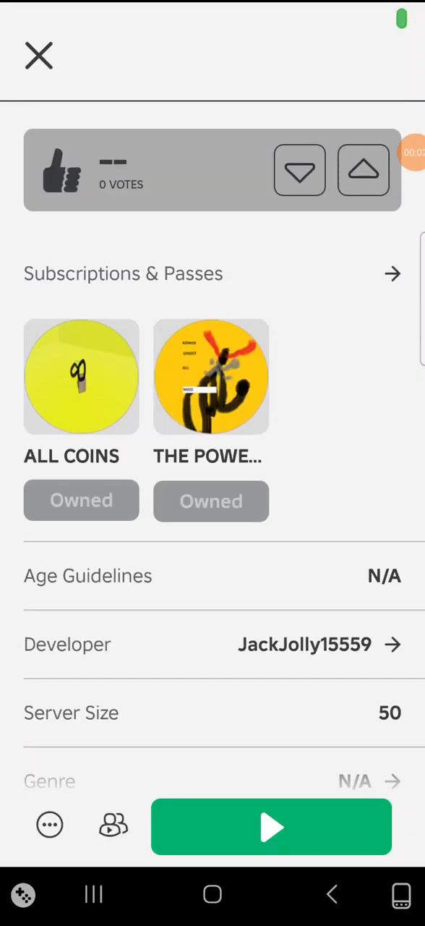
- Join the creator's game using the green Play button on its details page
{"action": "left_click", "coordinate": [272, 827]}
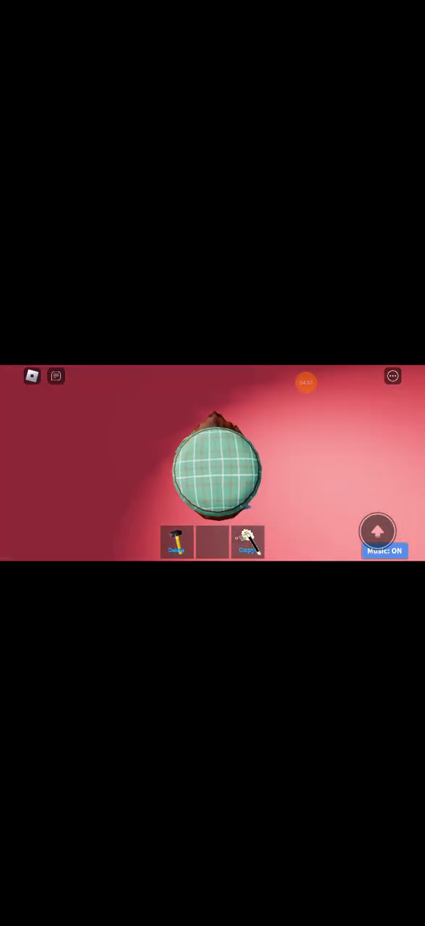
- Duplicate the round green plaid object onto the red ground with the Copy tool
{"action": "left_click", "coordinate": [248, 542]}
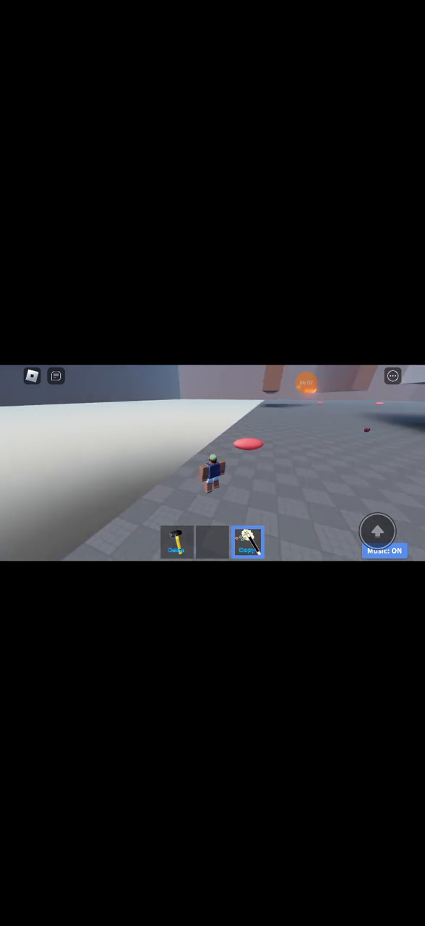